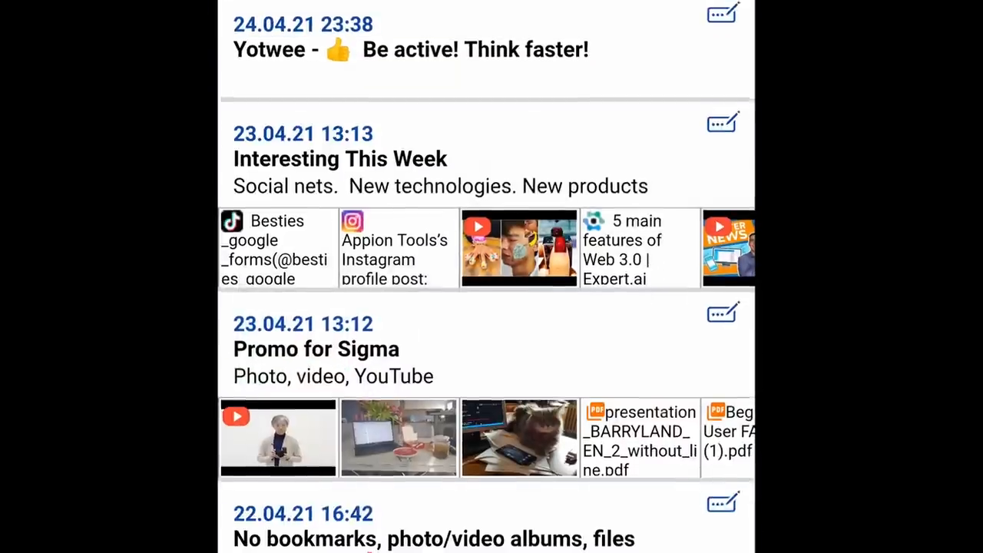
- Scroll the note list to reach the 24.04.21 note's attachment option and gallery image
scroll("down", 3)
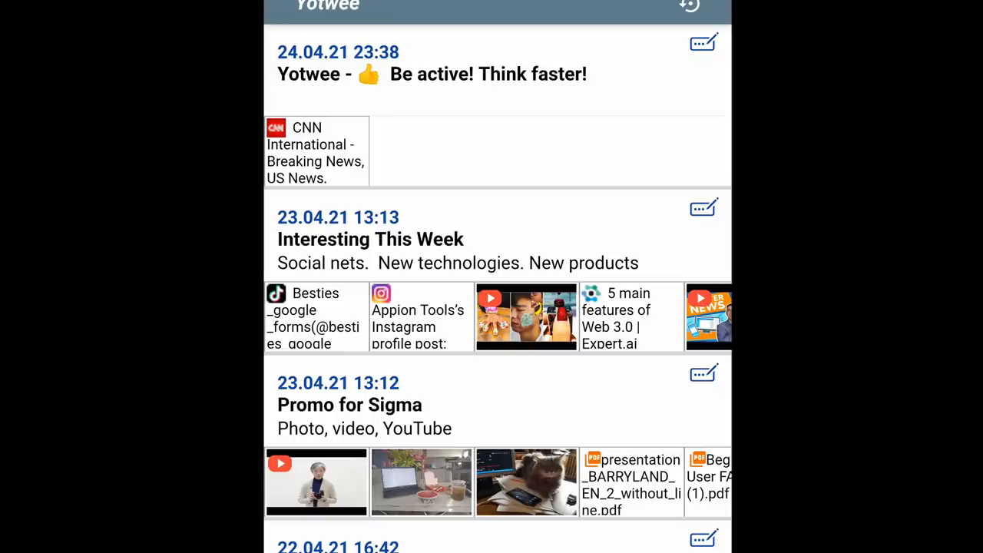
scroll("down", 3)
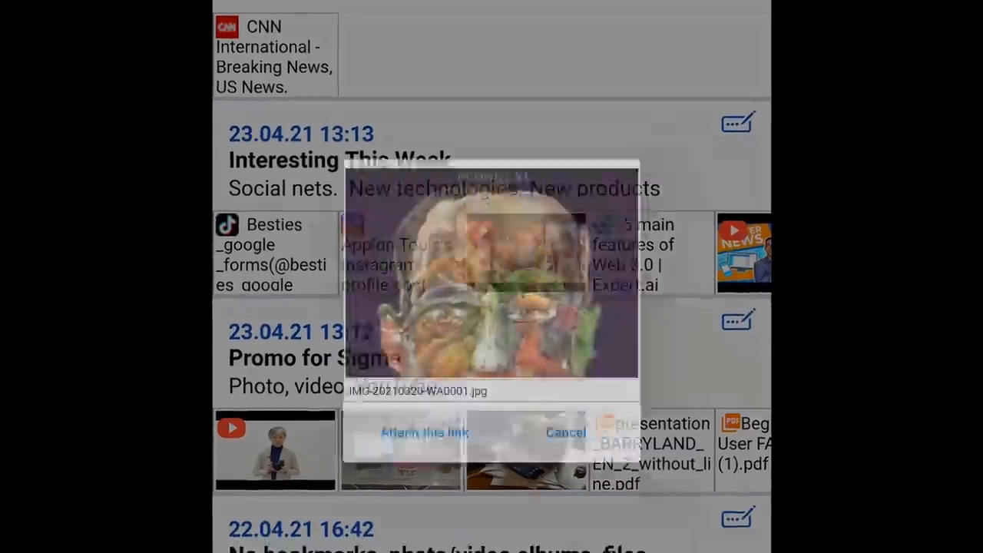
- Confirm 'Attach this link' so the photo joins the CNN link on the 24.04.21 note
left_click(566, 432)
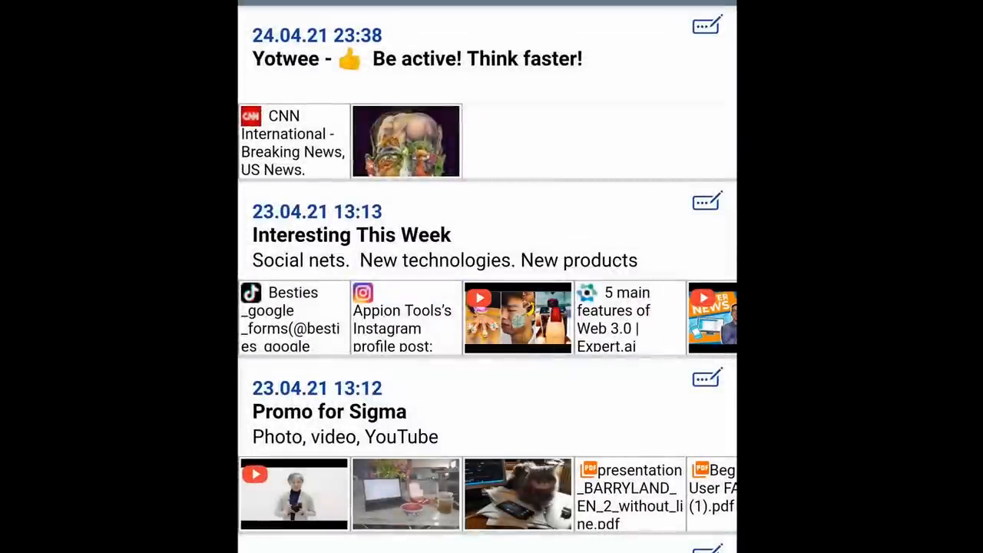
left_click(406, 141)
type("04")
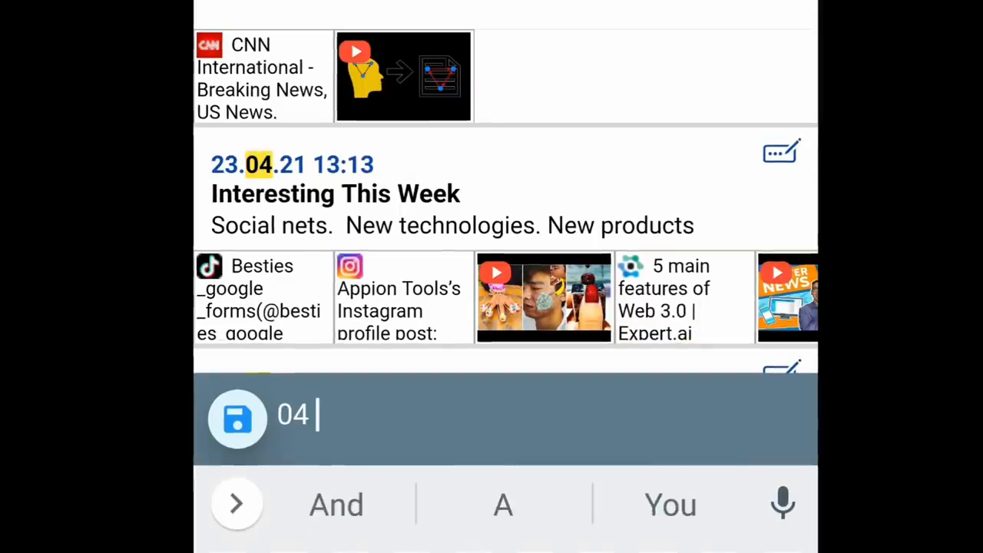
- Enter 'Sigm' in the search so '04 Sigm' highlights the Sigma meeting materials note
type("Sigm")
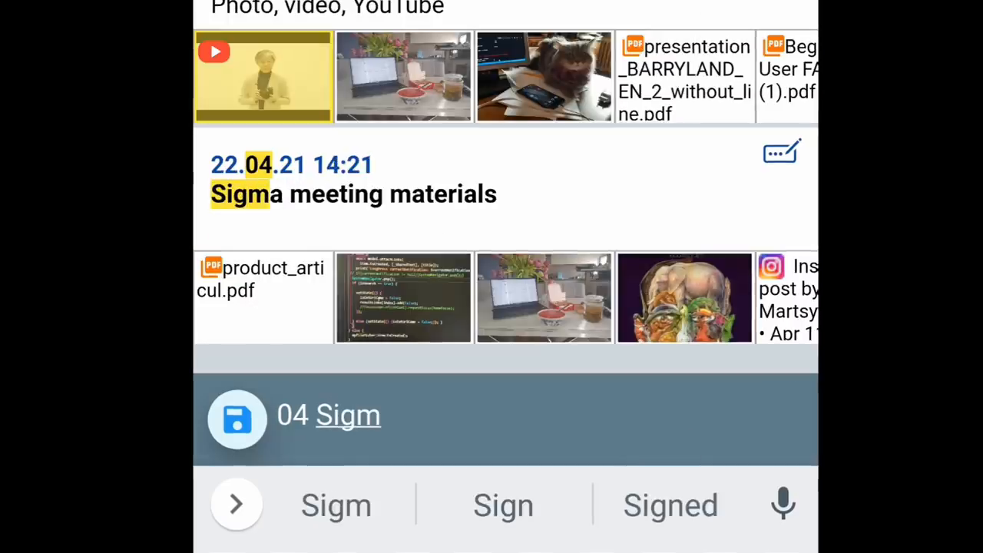